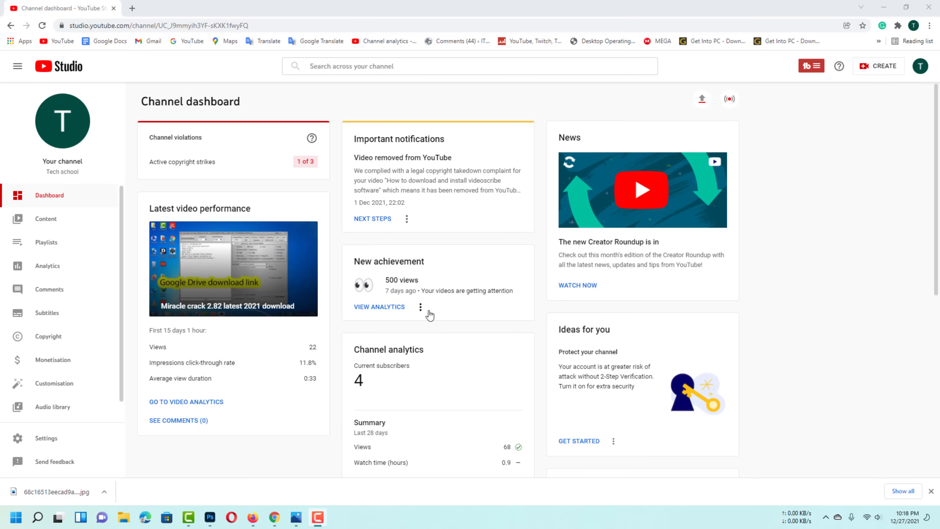
mouse_move(288, 503)
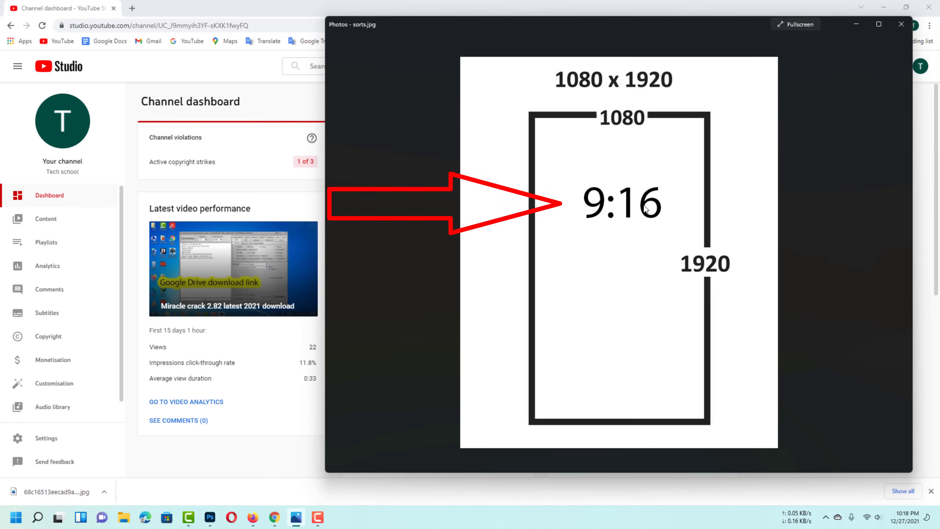
mouse_move(638, 139)
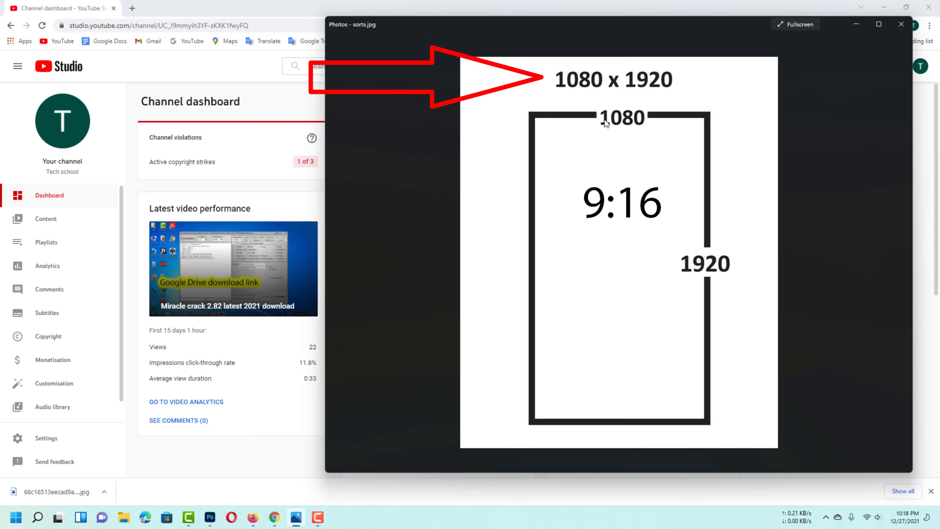
mouse_move(602, 276)
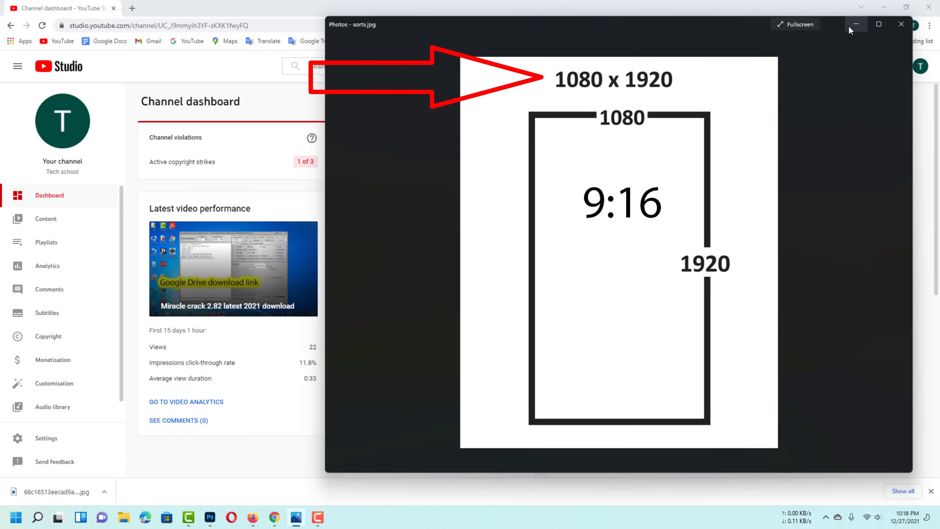
Play the desktop's vertical 'Nokia 4G enable' video briefly in KMPlayer, then return to the desktop
click(857, 24)
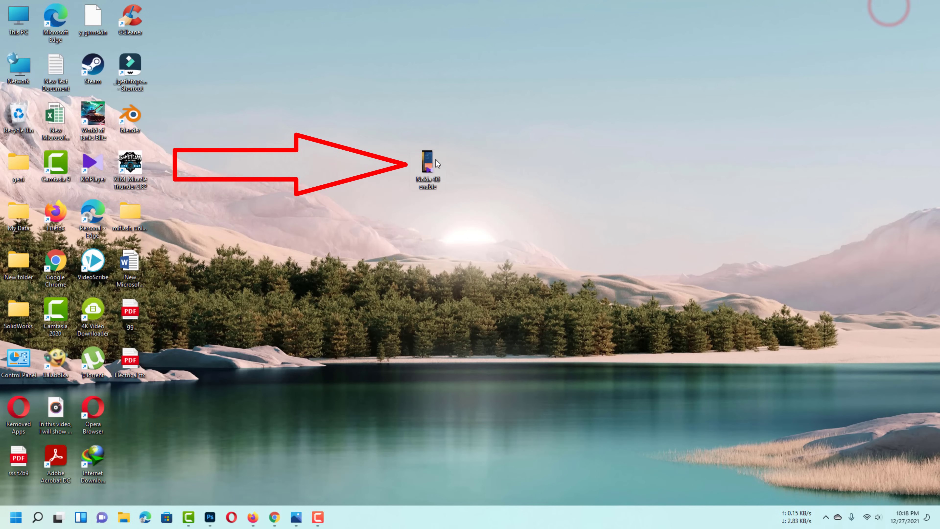
click(427, 165)
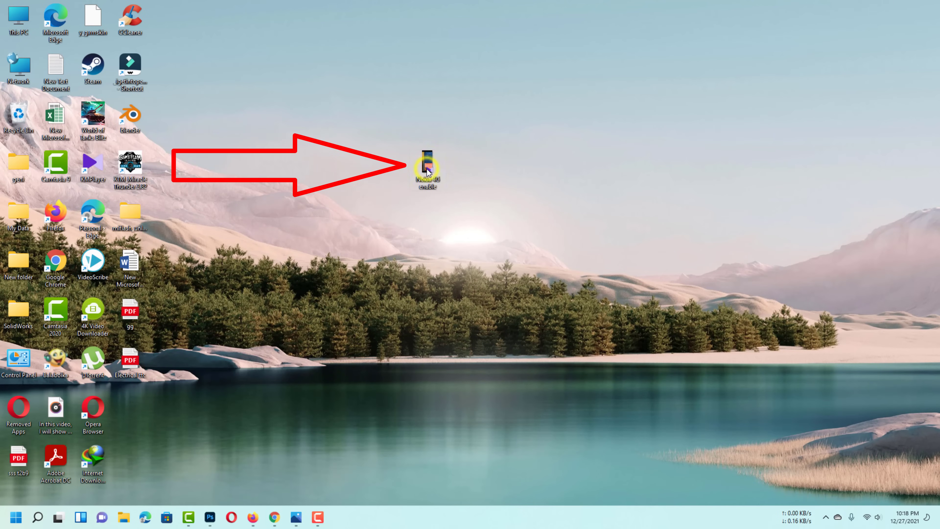
right_click(427, 166)
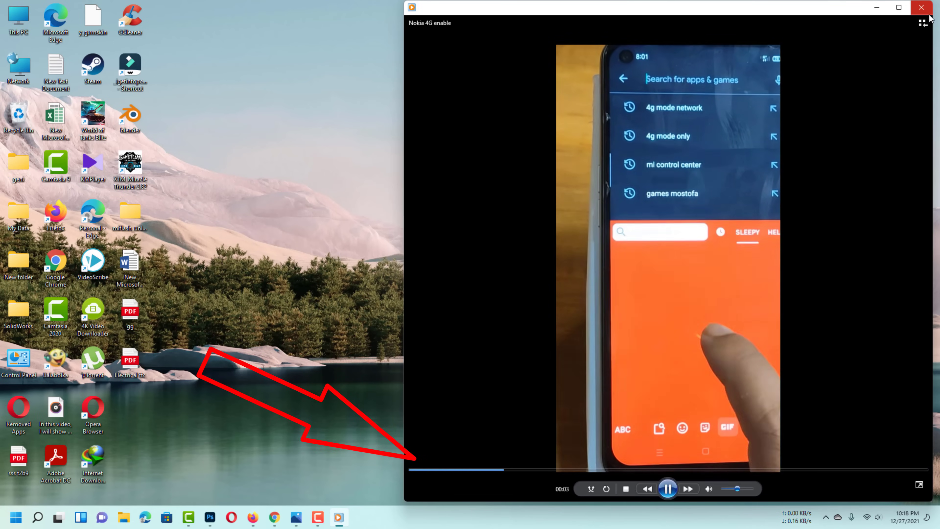
click(922, 8)
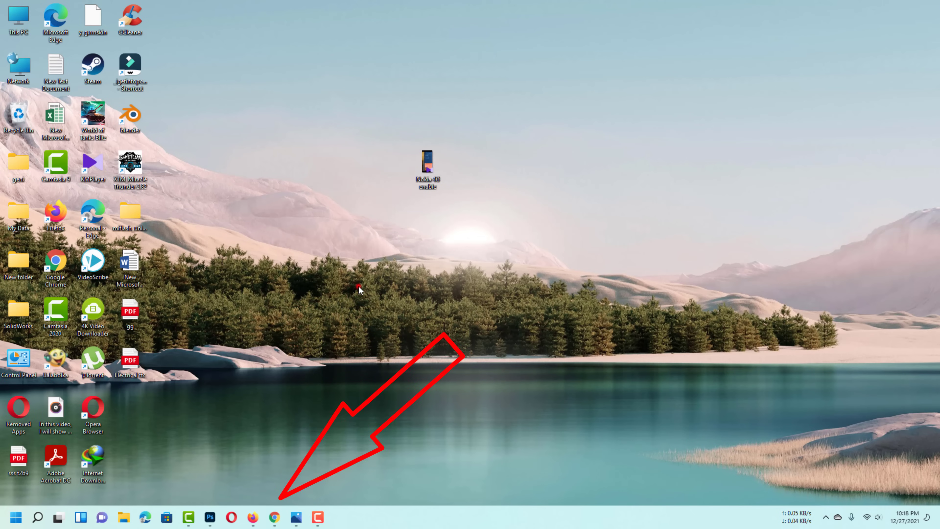
mouse_move(252, 517)
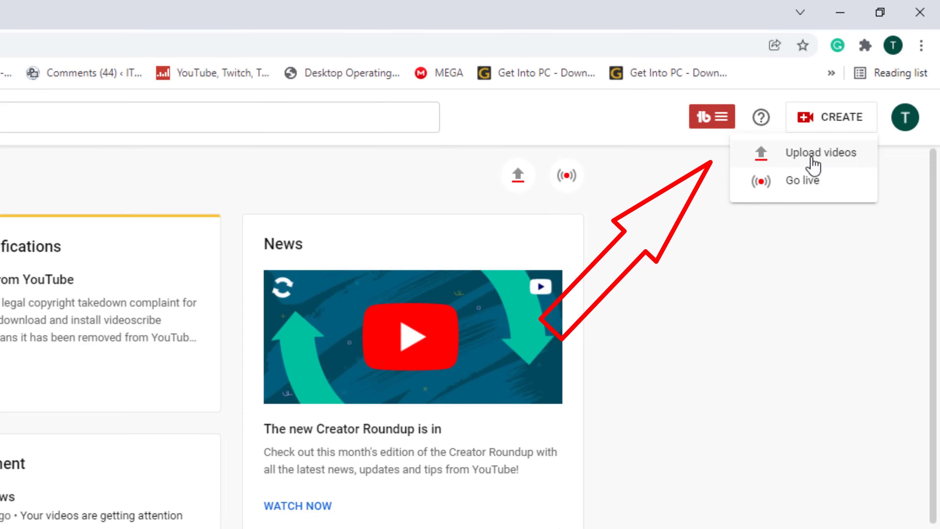
mouse_move(828, 162)
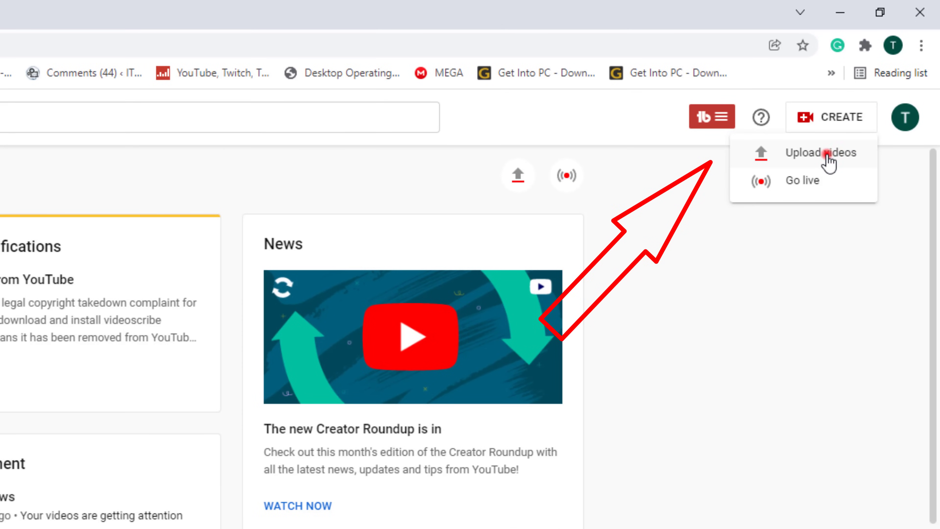
Start a new video upload from the CREATE menu
click(822, 153)
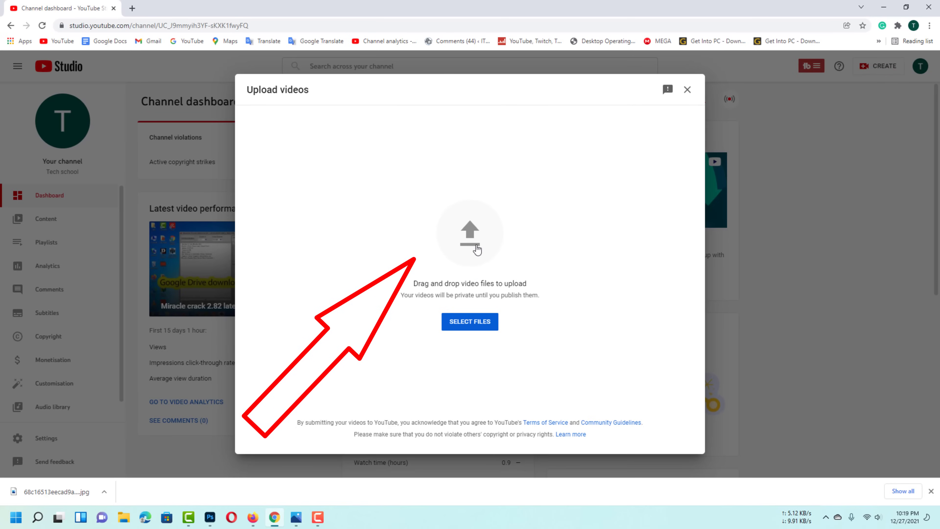
Choose the 'Nokia 4G enable' file from the Desktop and submit it for upload
click(470, 321)
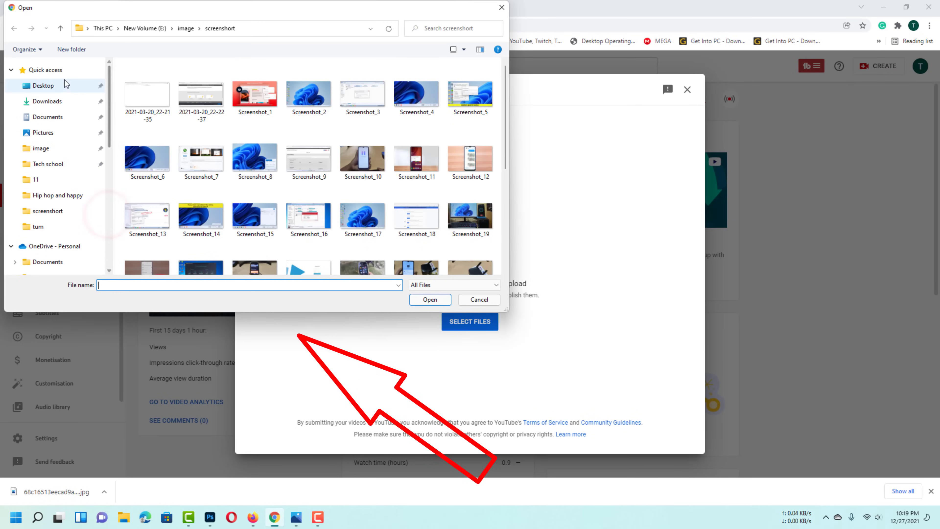
click(42, 85)
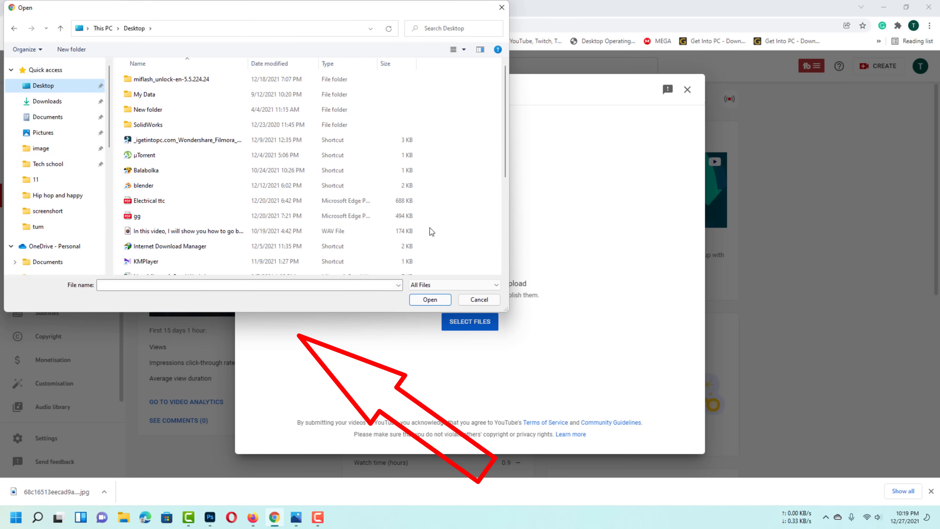
scroll(down, 3)
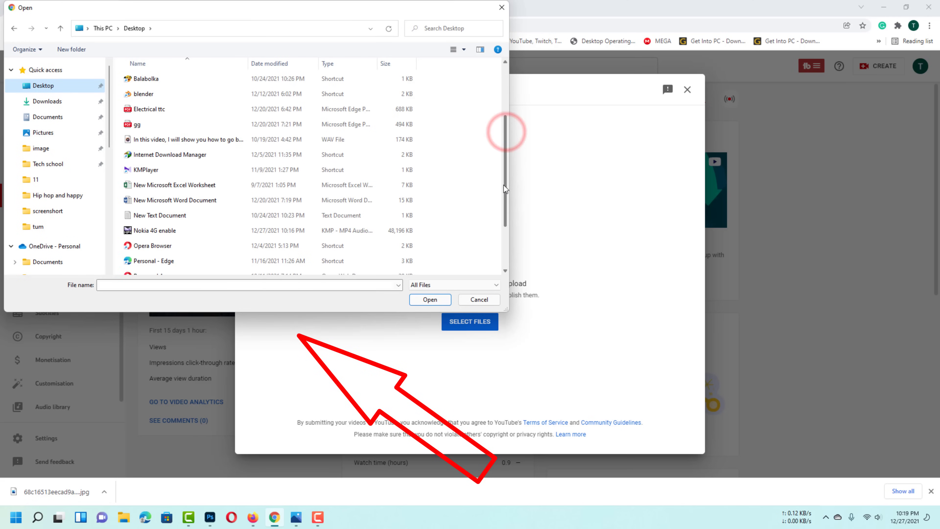
scroll(down, 3)
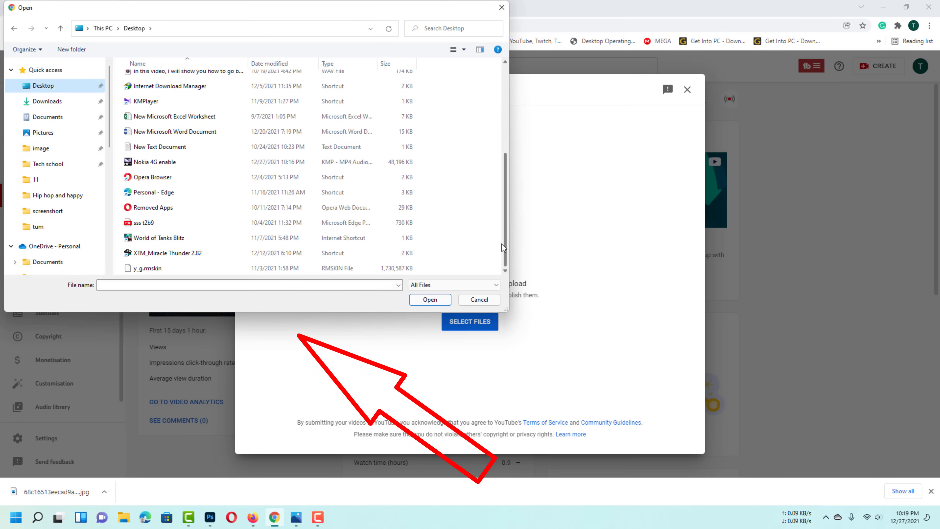
click(156, 162)
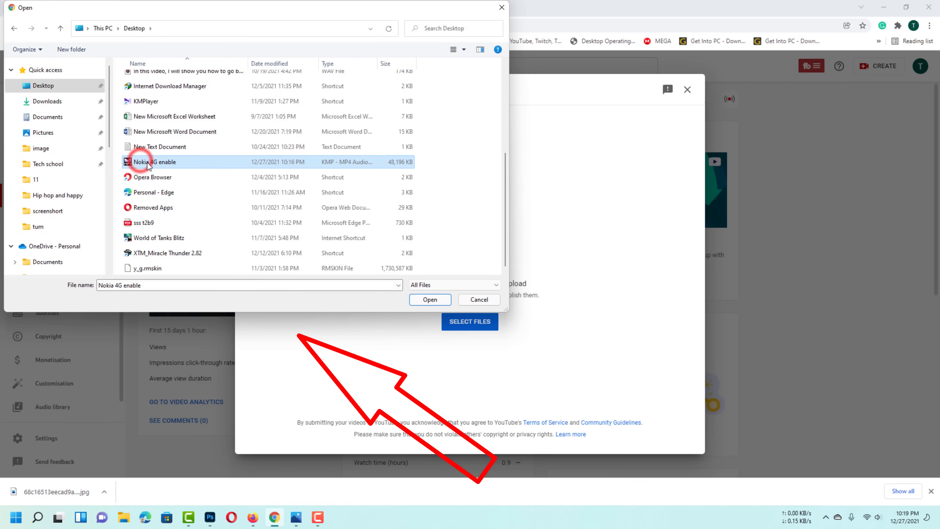
click(430, 299)
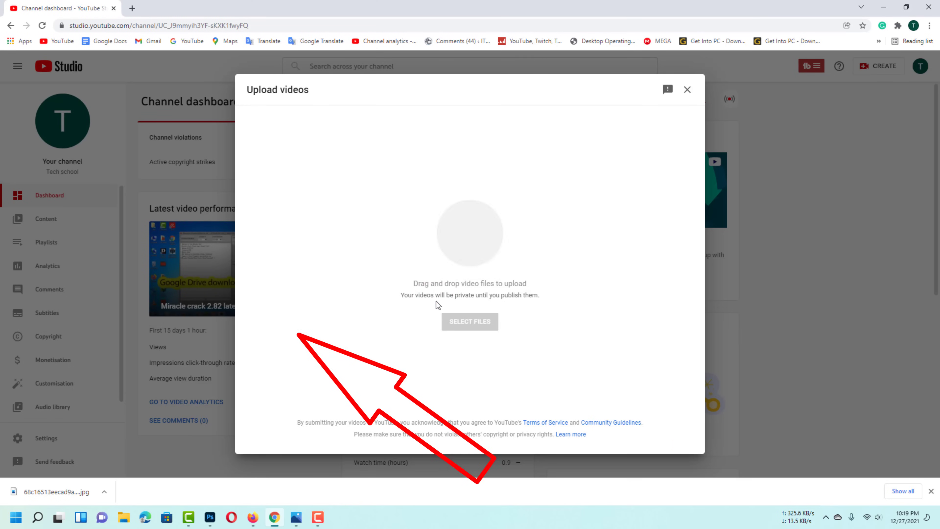
Enter 'Nokia 4g' as the description and dismiss both tip pop-ups
click(470, 321)
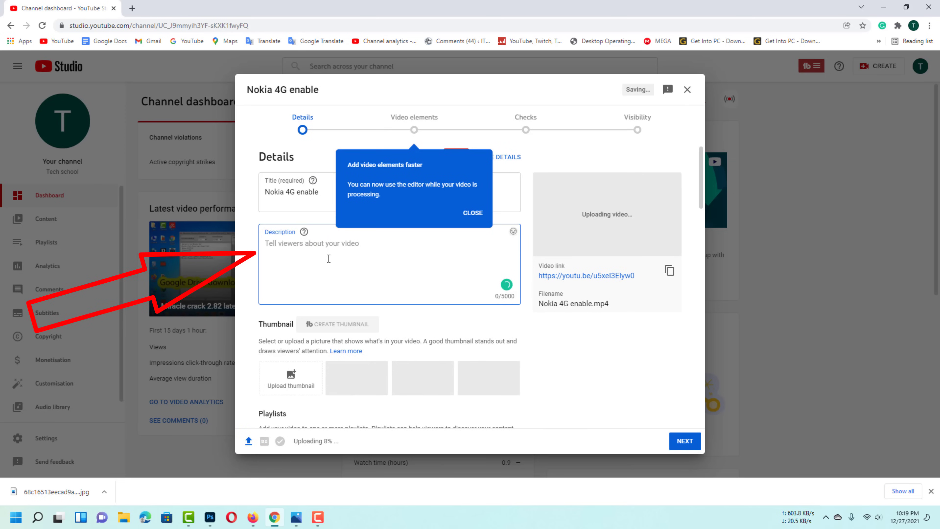
text(No)
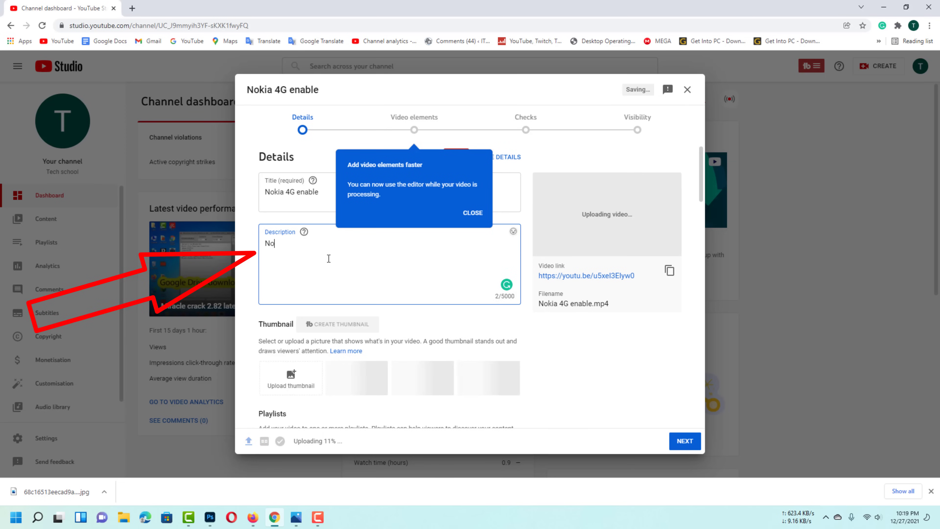
text(kia)
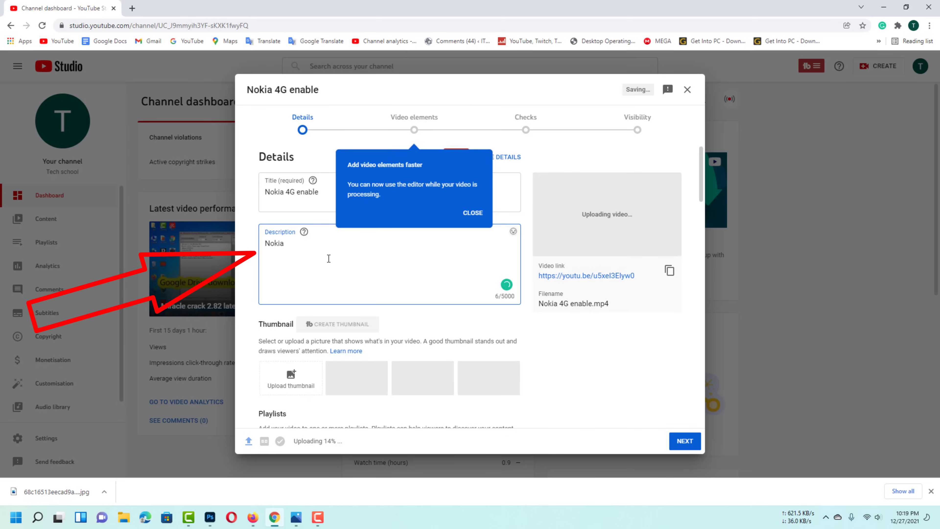
text(4g)
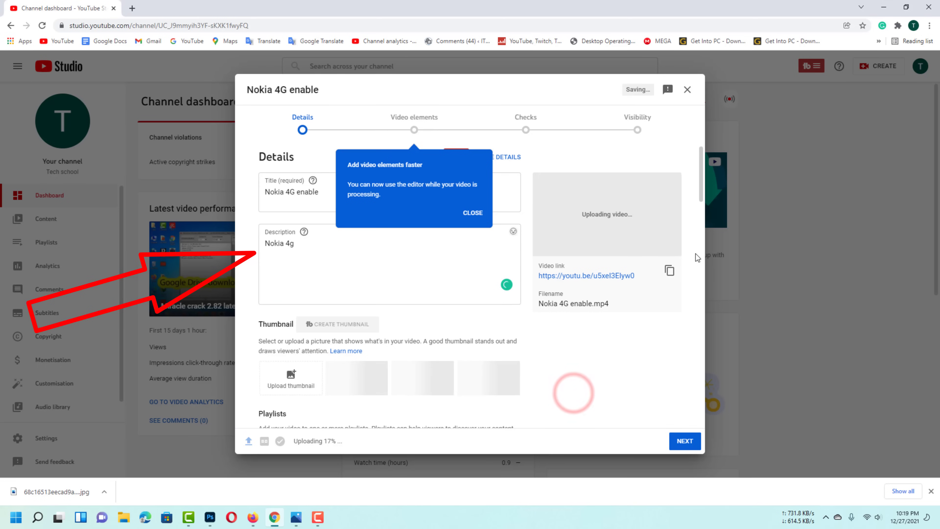
click(472, 213)
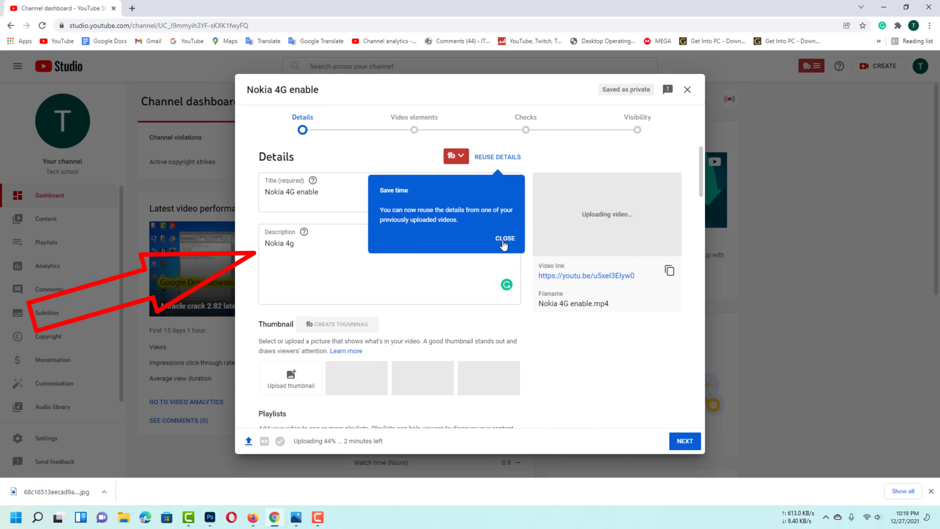
click(504, 238)
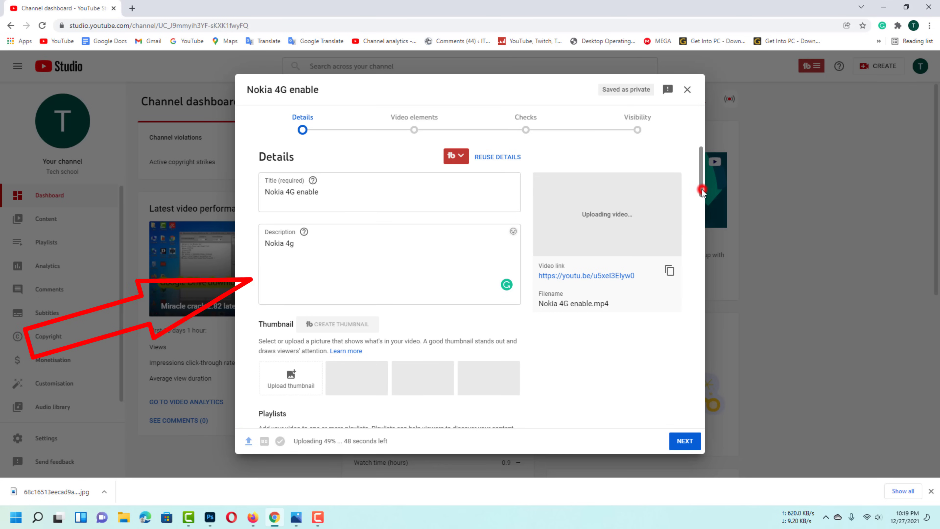
scroll(down, 3)
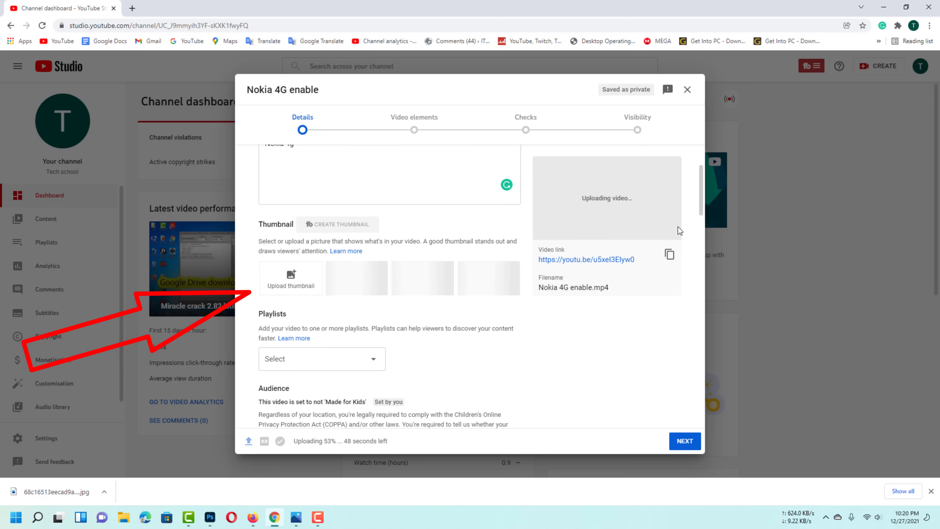
scroll(down, 3)
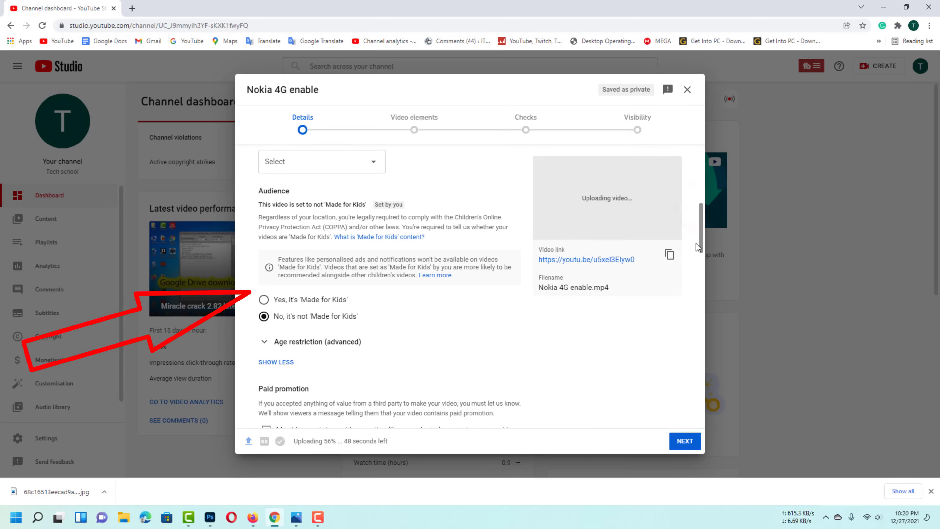
mouse_move(512, 283)
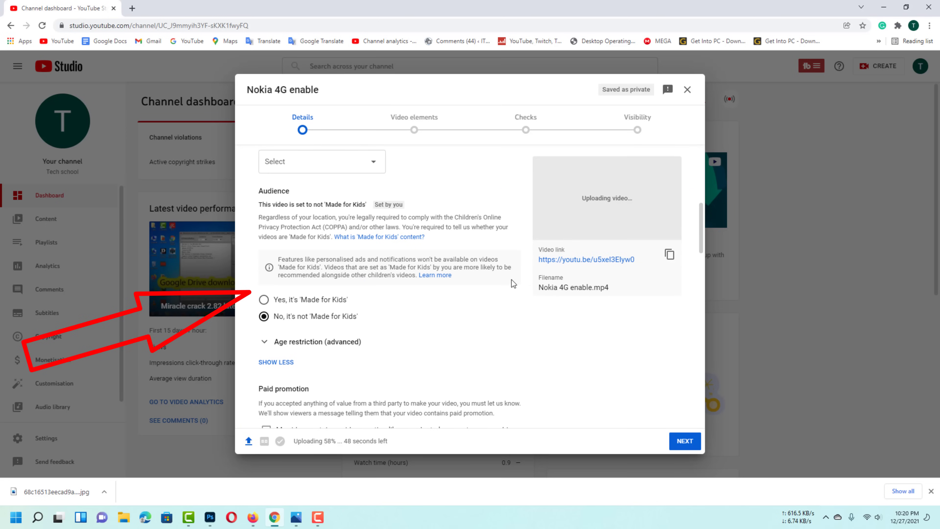
scroll(down, 3)
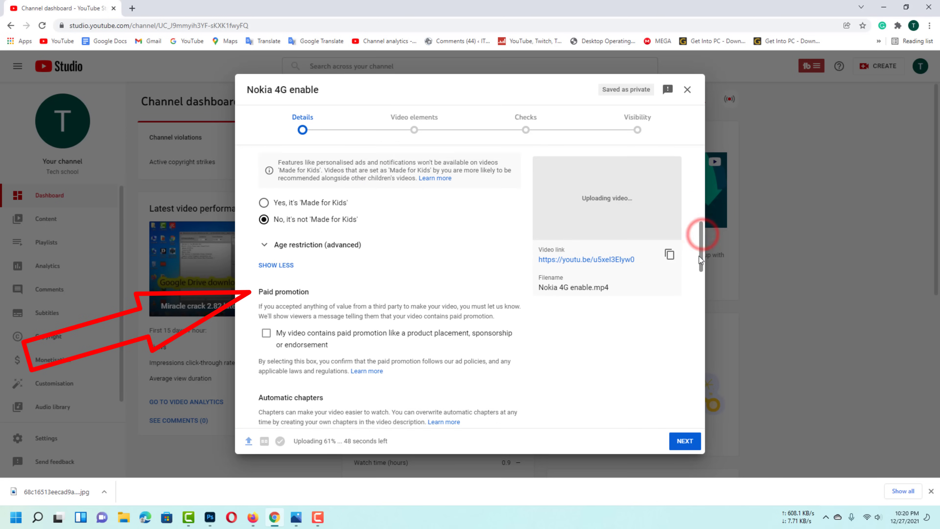
scroll(down, 3)
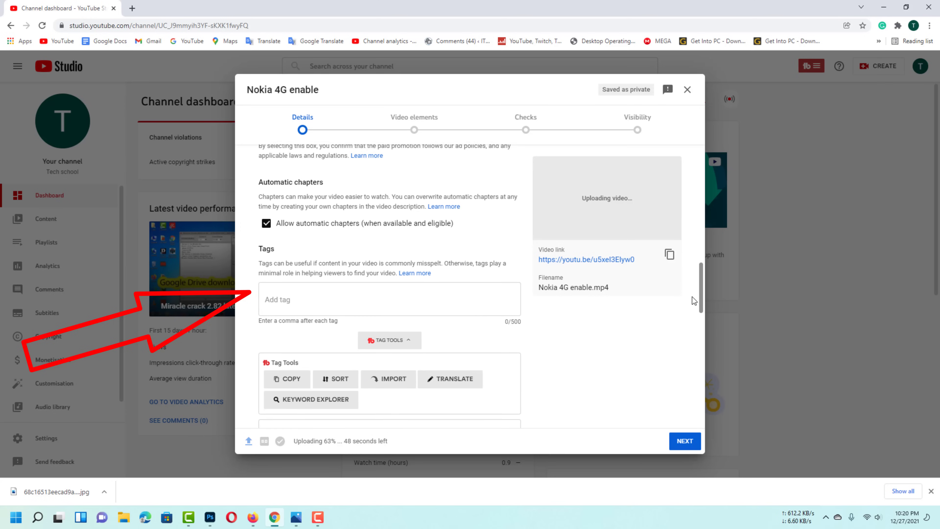
scroll(down, 3)
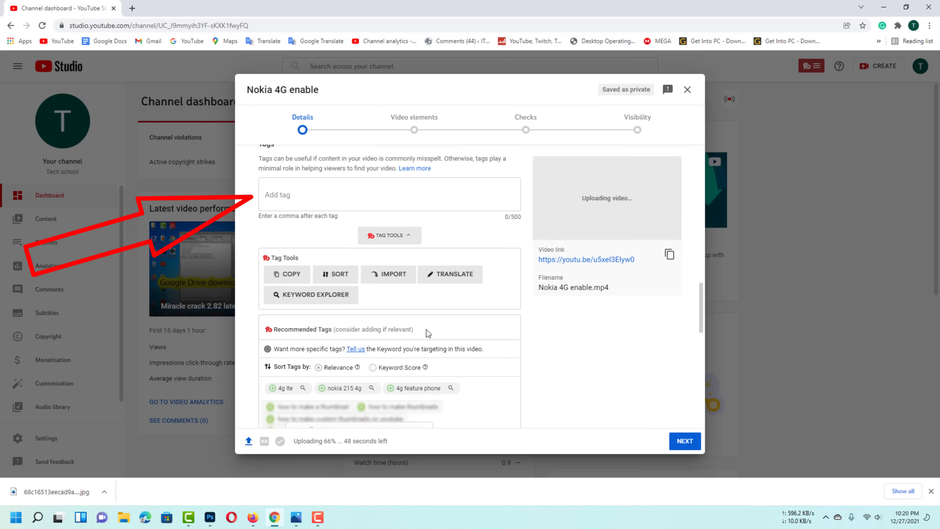
Add recommended tags '4g lte' and 'nokia 215 4g', dropping '4g feature phone' again
click(280, 387)
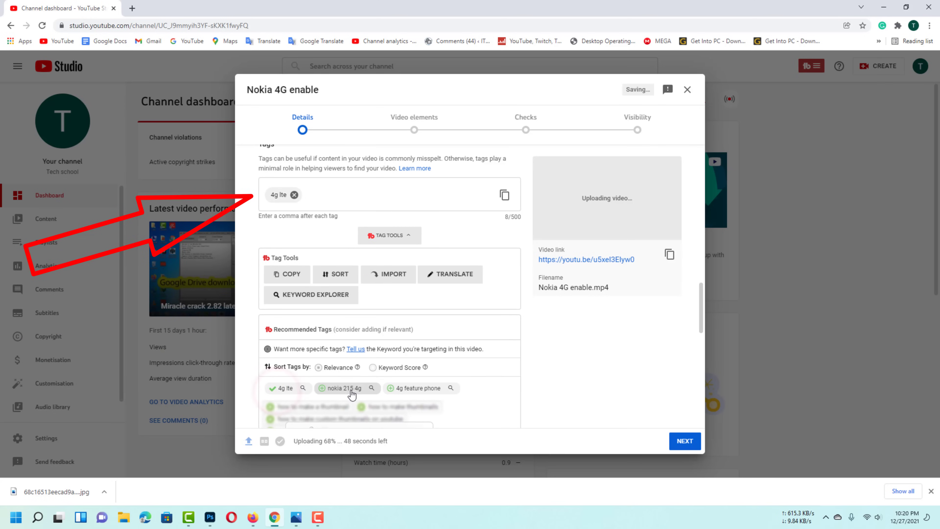
click(347, 388)
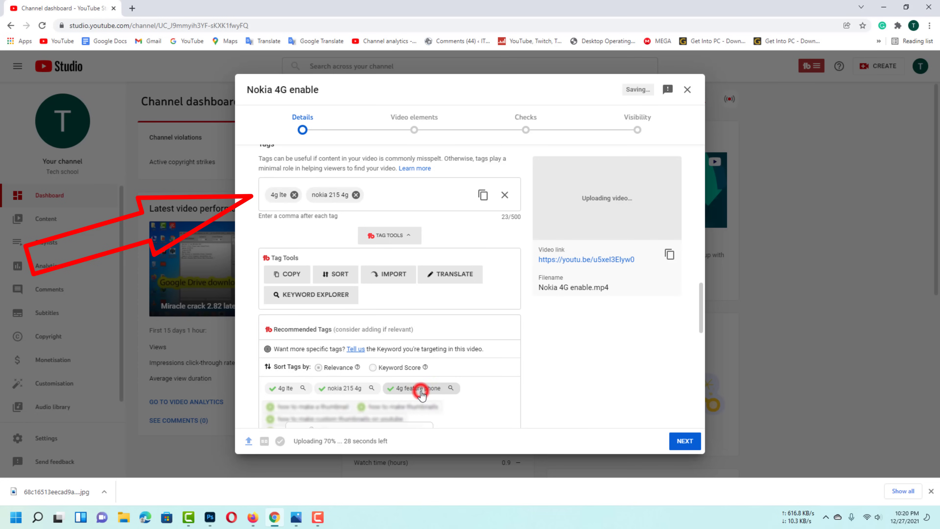
click(421, 388)
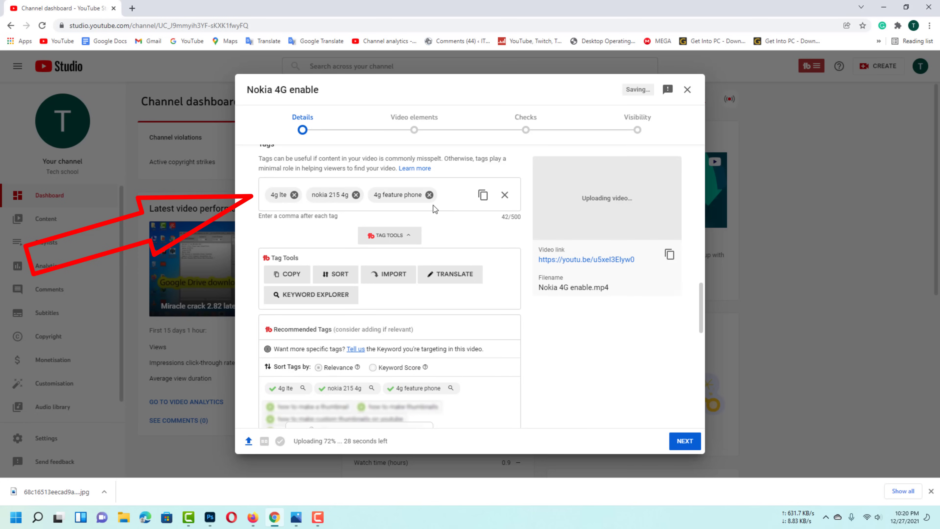
click(429, 195)
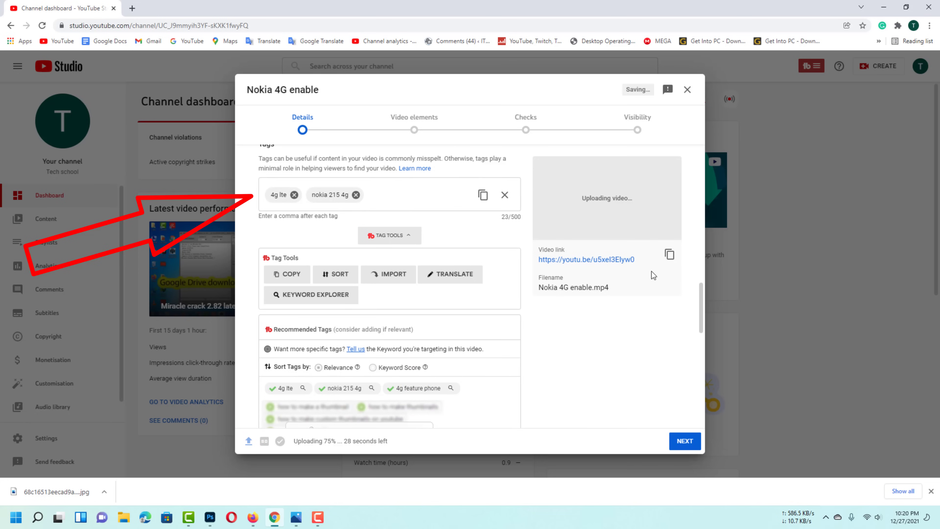
scroll(down, 3)
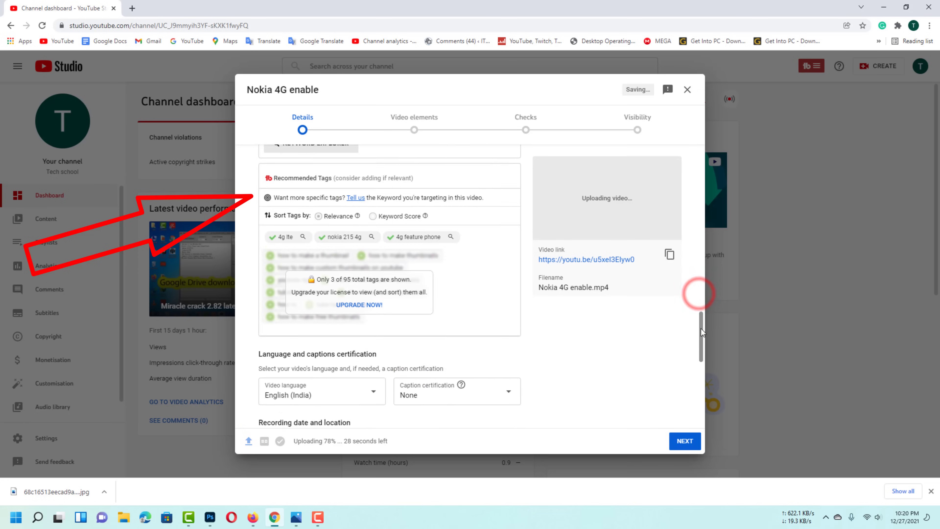
scroll(down, 3)
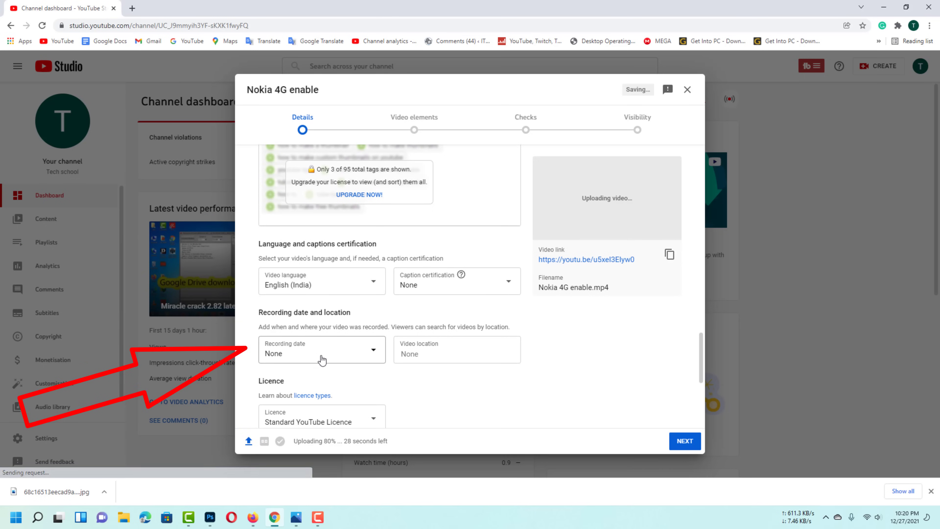
Choose 27 Dec 2021 as the recording date and review the remaining details
click(321, 353)
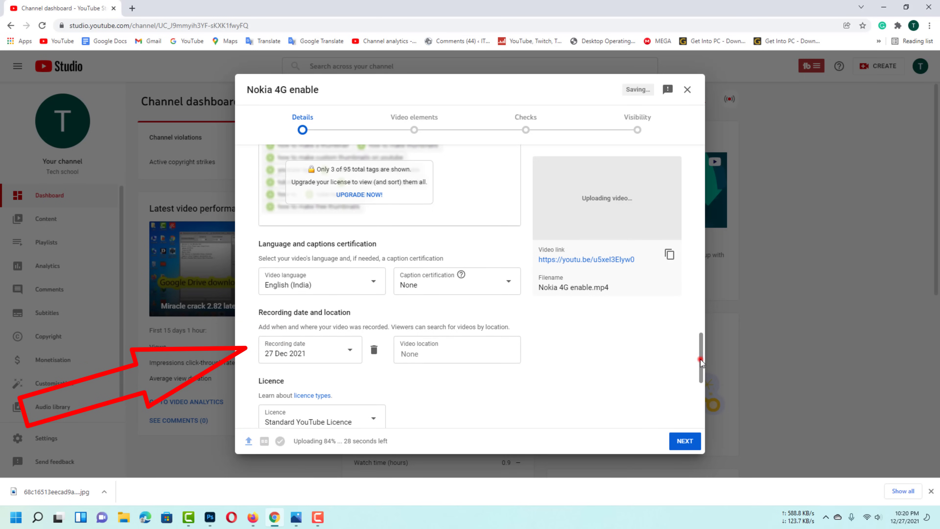
scroll(down, 3)
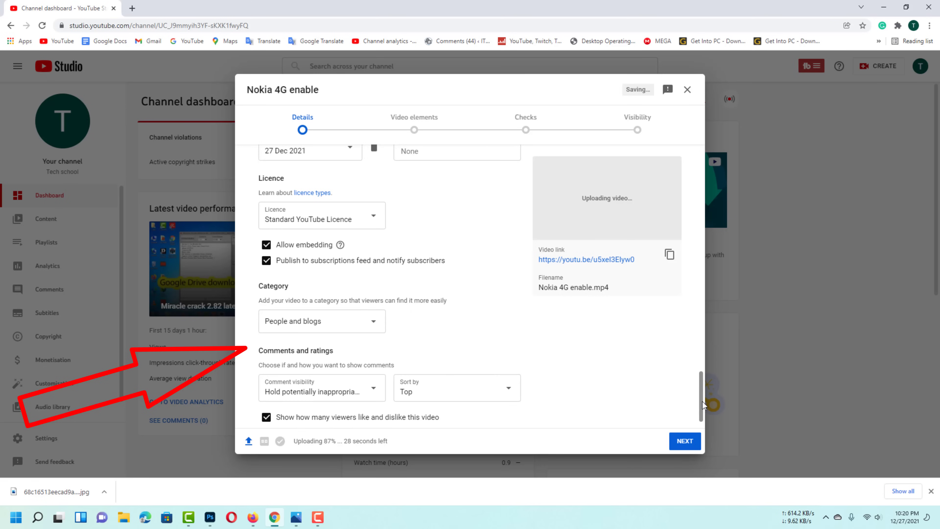
scroll(up, 3)
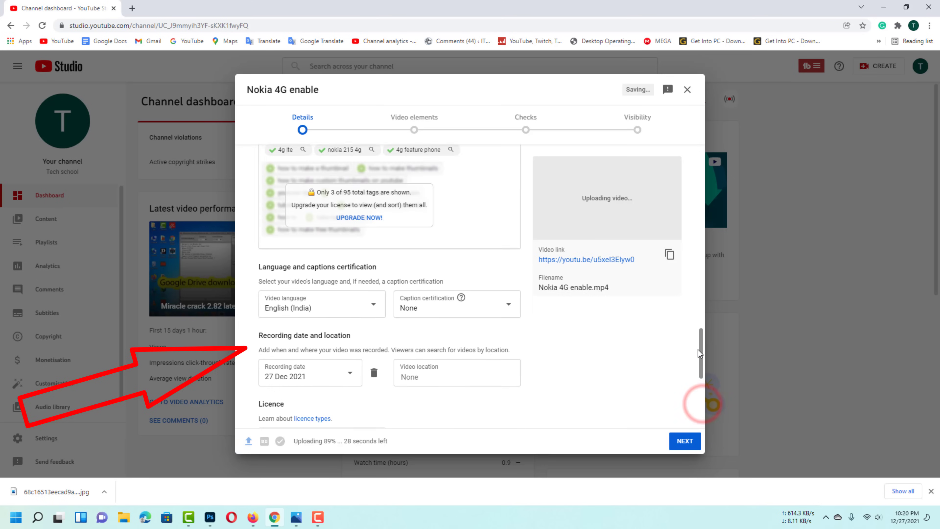
scroll(up, 3)
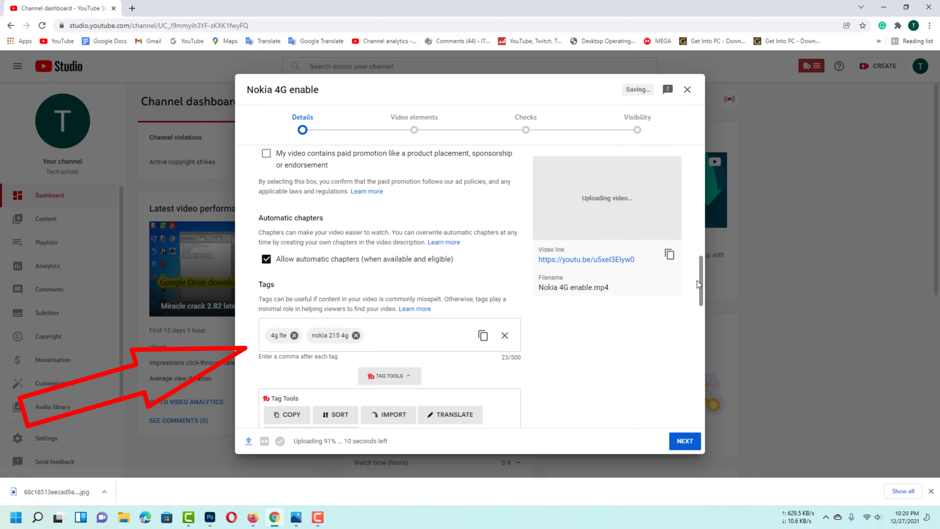
scroll(up, 3)
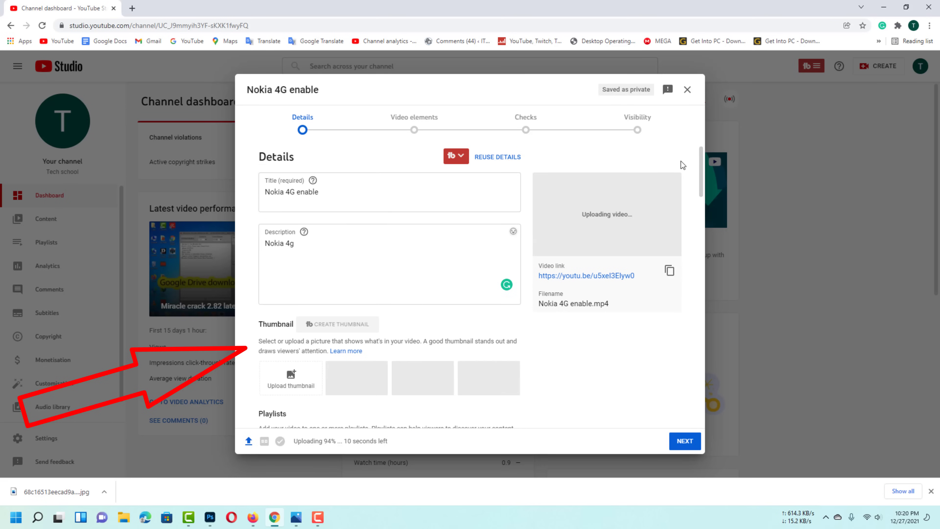
mouse_move(411, 378)
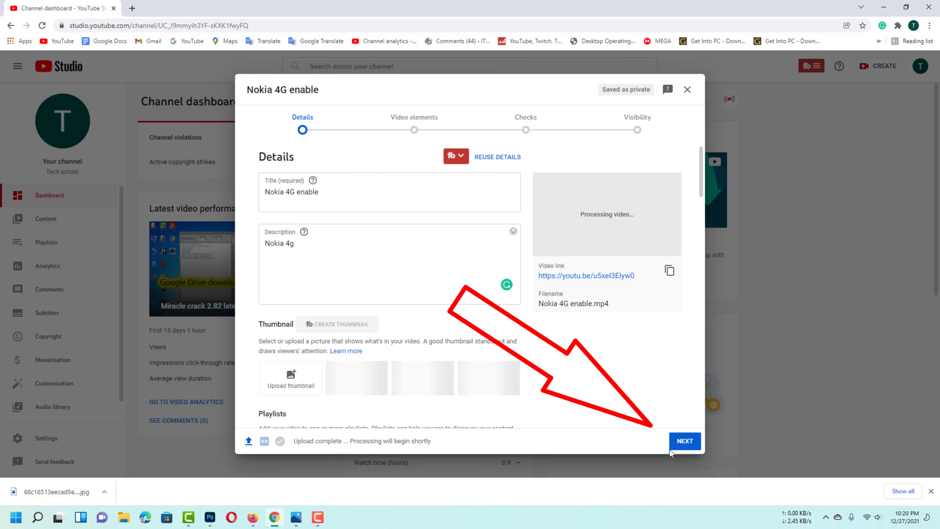
Move the draft through Video elements to the Checks step with no copyright issues
click(685, 441)
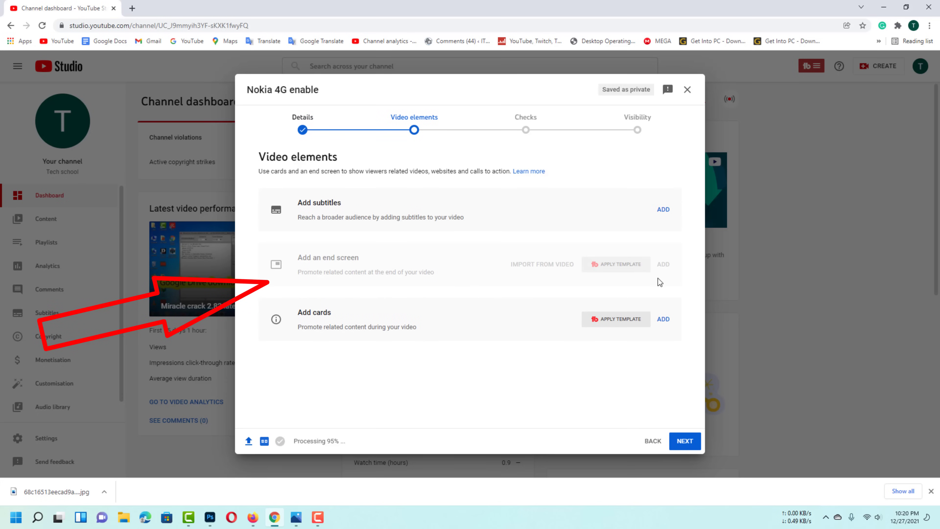
mouse_move(670, 358)
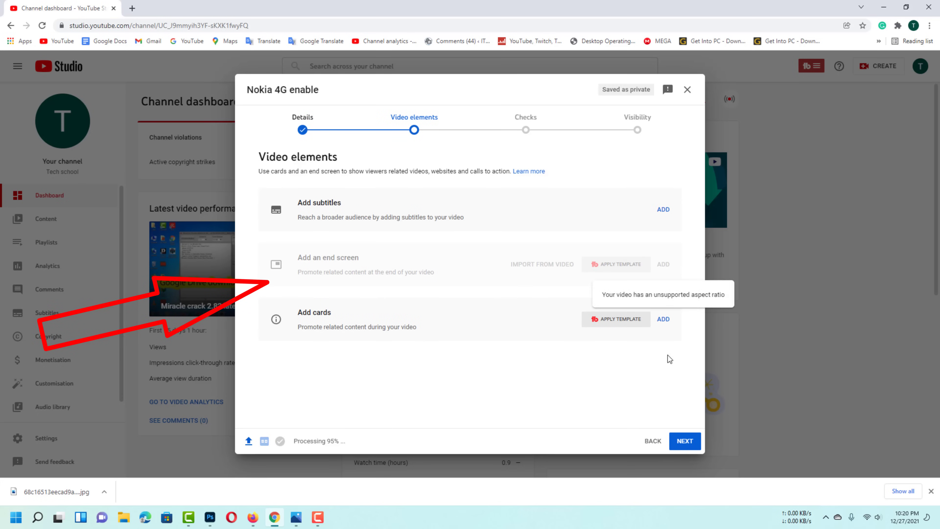
click(684, 441)
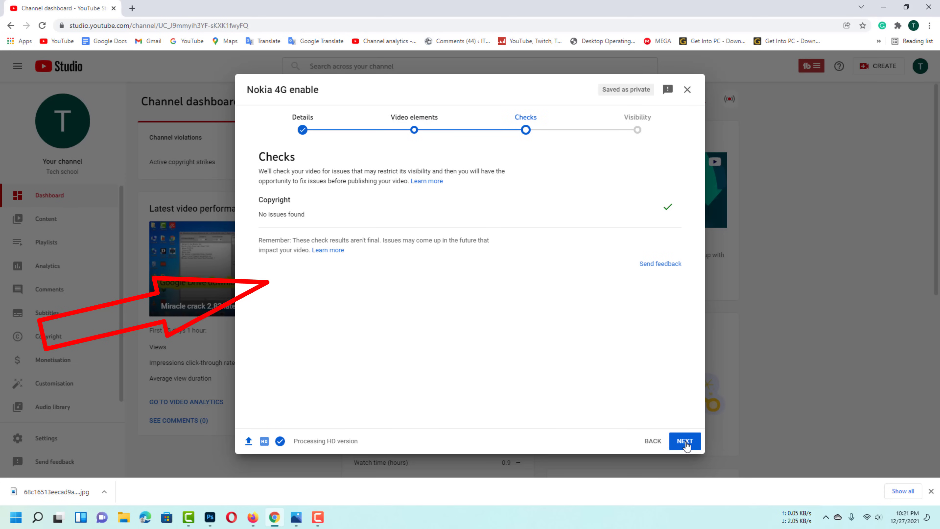
Reach the Visibility step and choose Public for the video
click(684, 440)
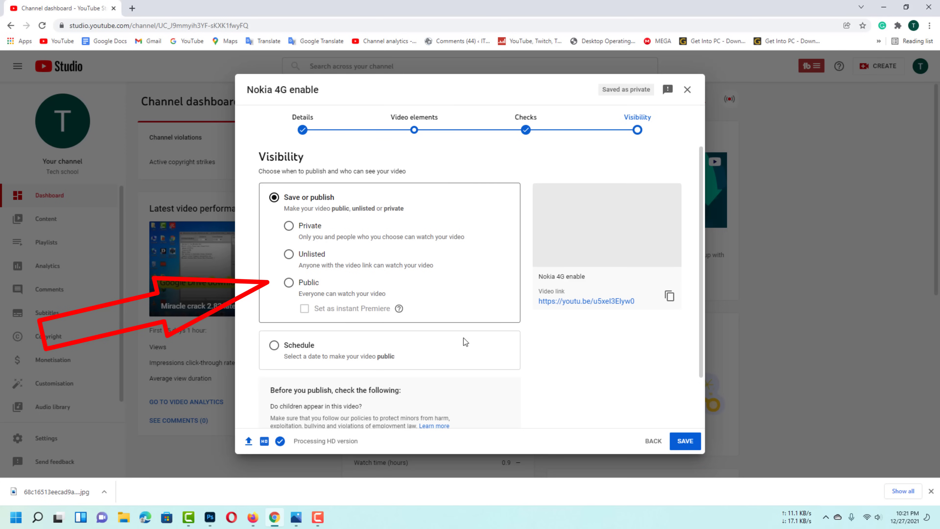
click(289, 283)
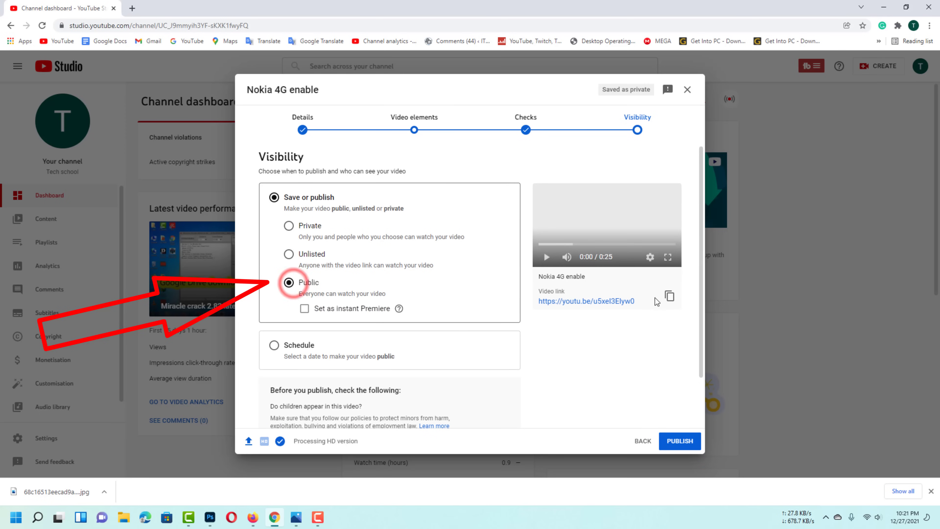